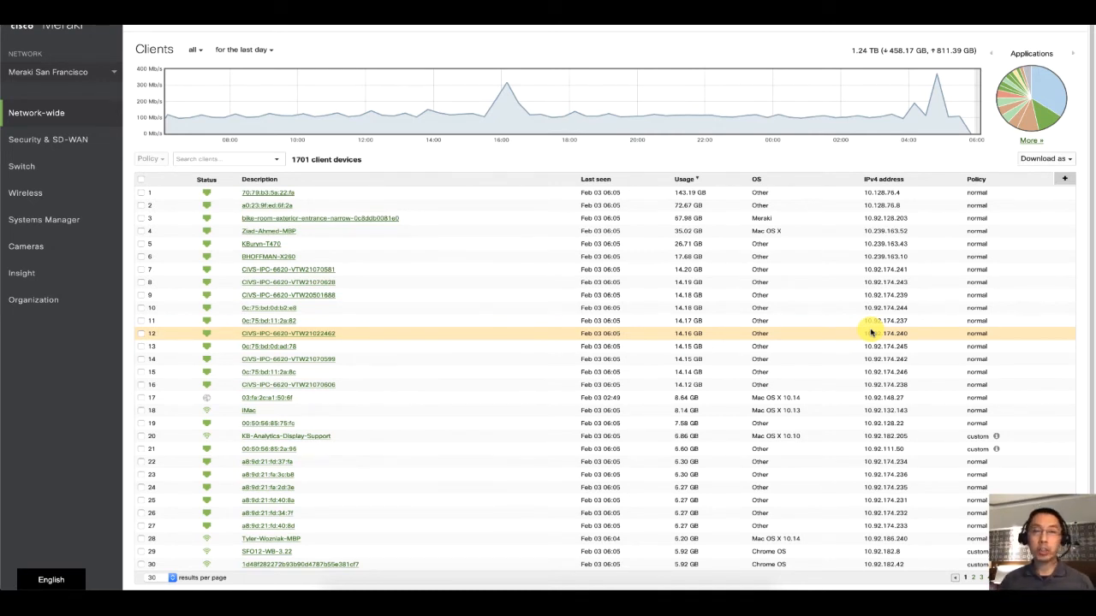
Step: Bring up the Network-wide flyout listing its Monitor and Configure pages
left_click(36, 113)
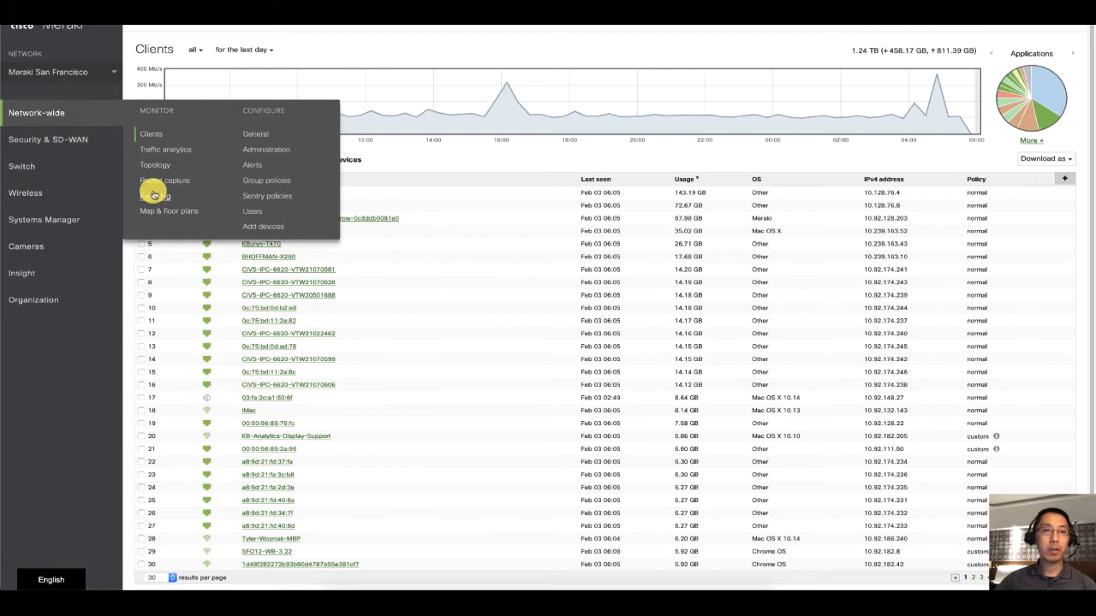
Step: Load the Event log for security appliances and reveal its device-type choices
left_click(154, 195)
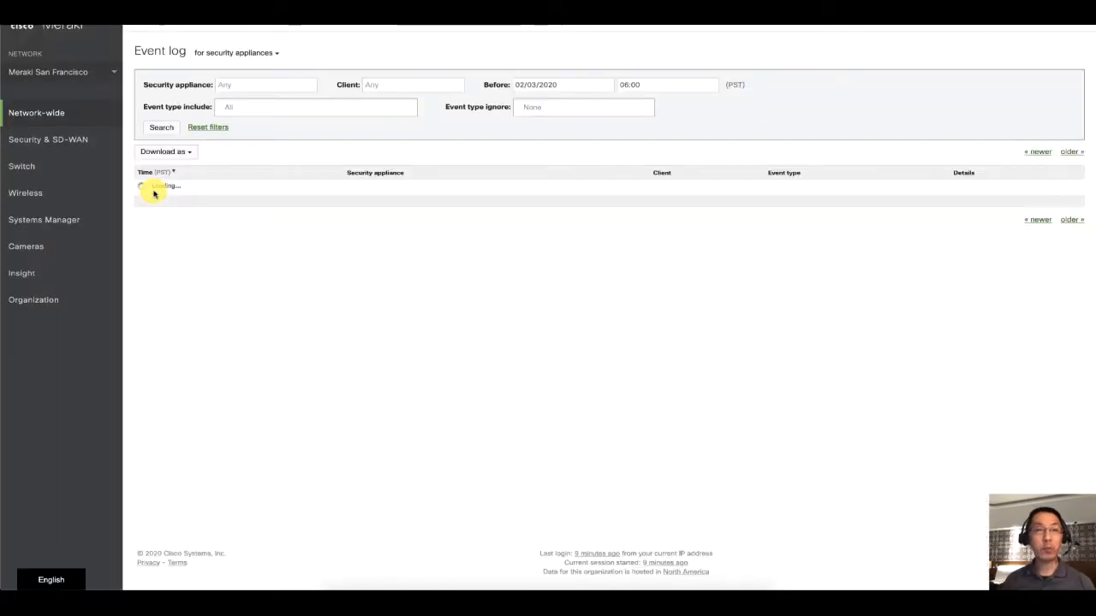
left_click(161, 126)
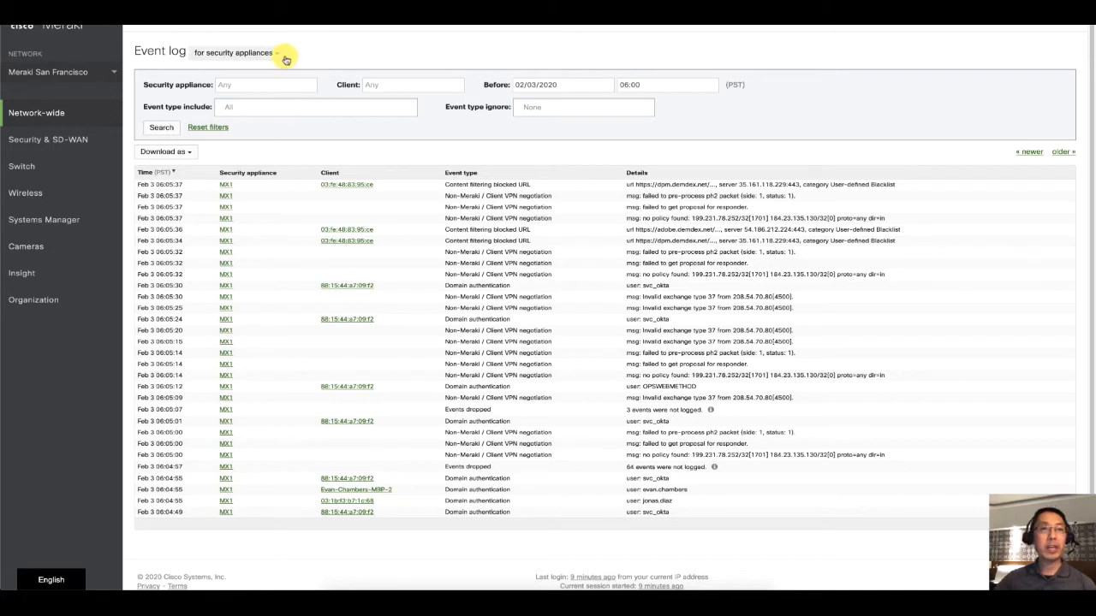
left_click(232, 51)
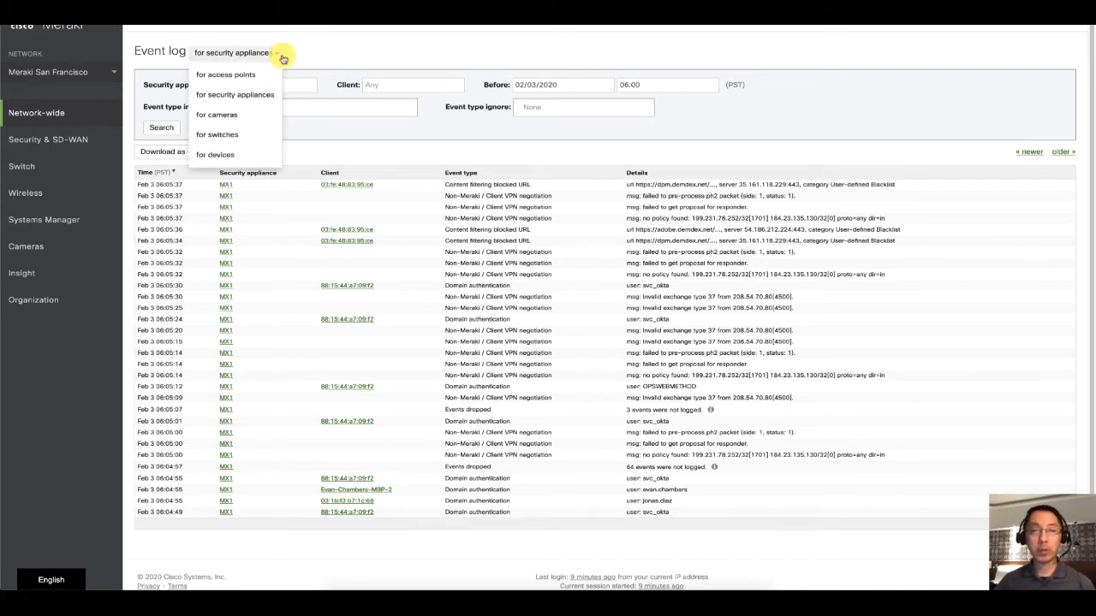
mouse_move(343, 121)
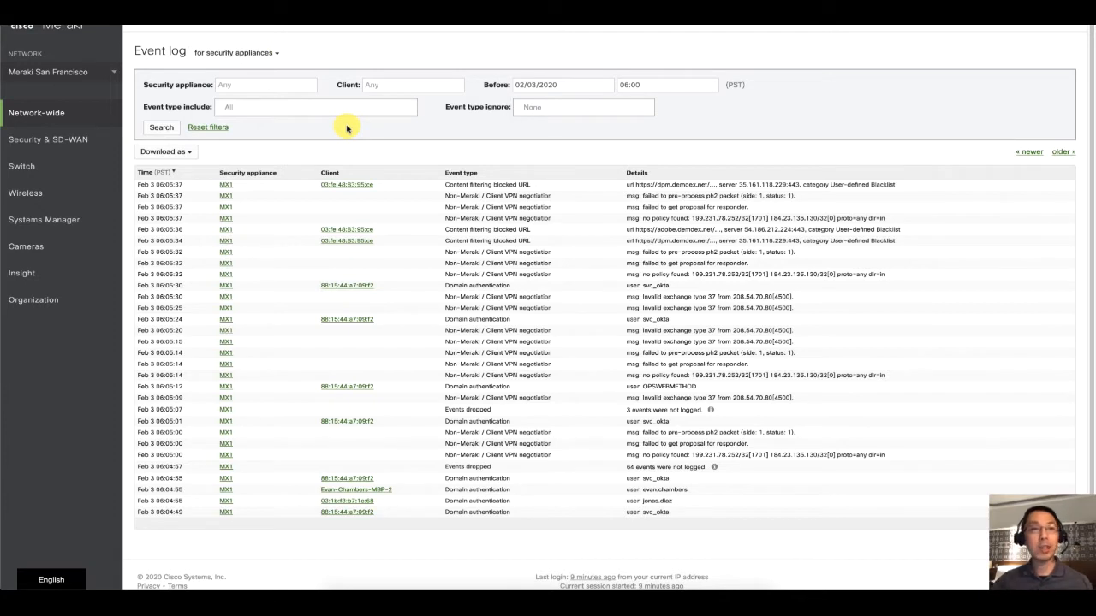
Step: Filter the event log to include All DHCP event types and run the search
left_click(315, 106)
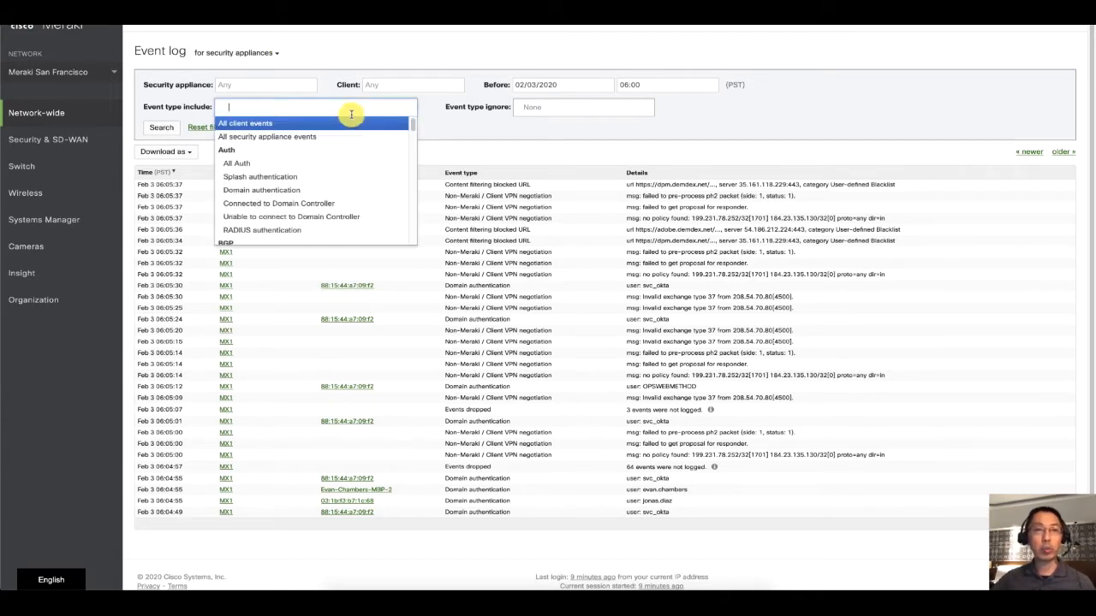
type("dhcp")
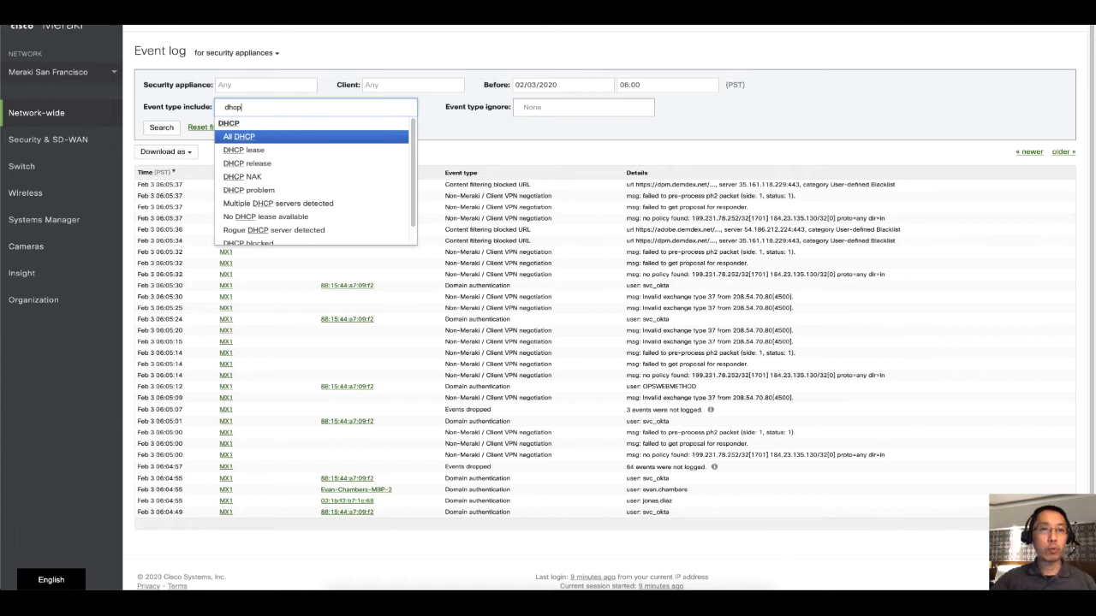
left_click(238, 137)
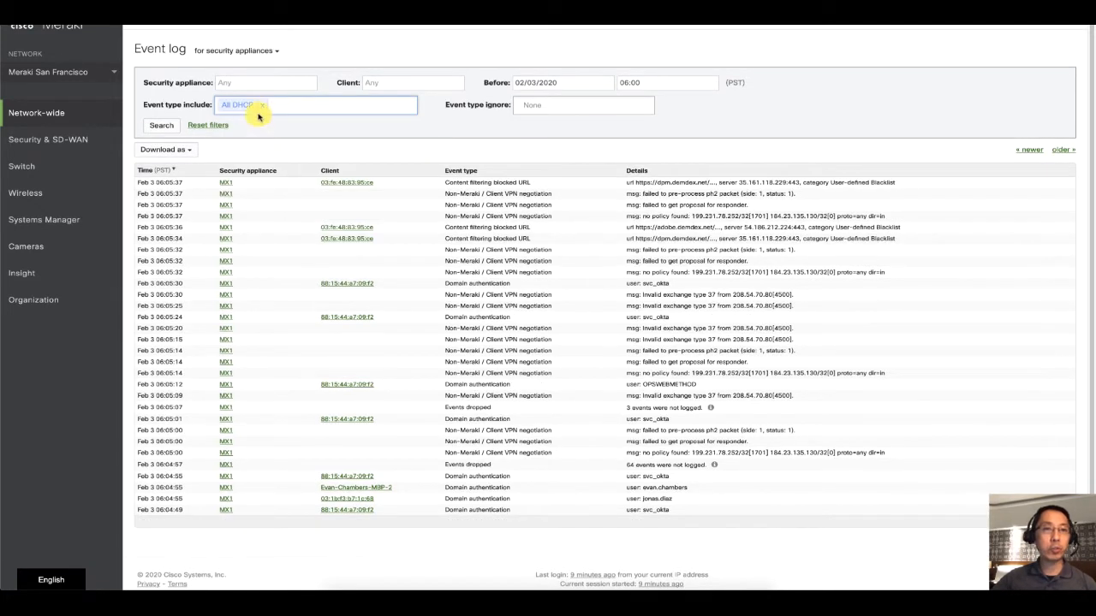
left_click(161, 127)
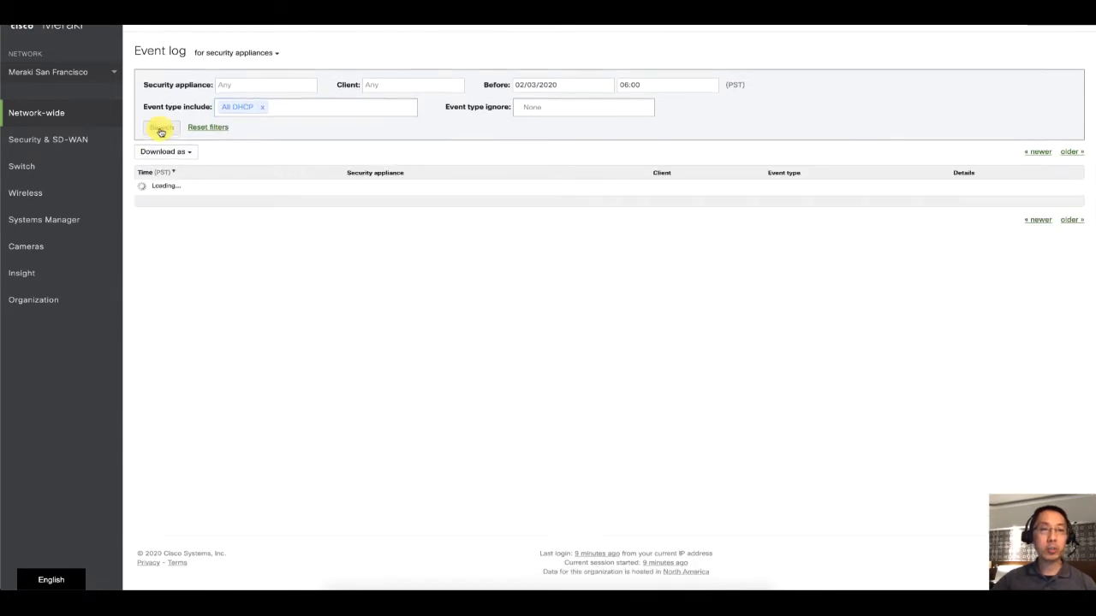
left_click(161, 127)
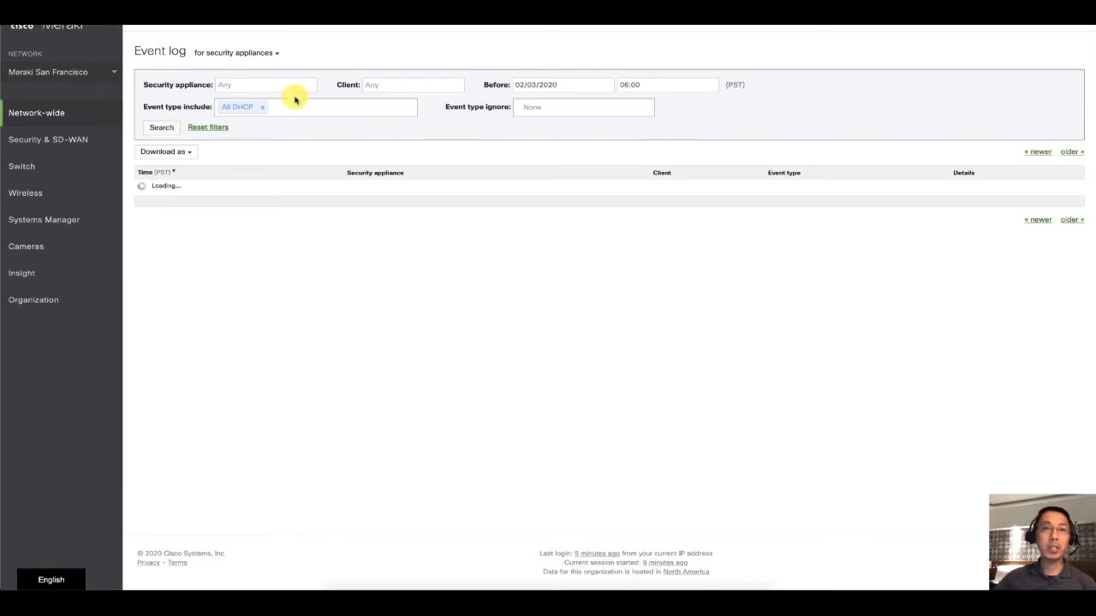
Step: Also ignore DHCP lease events and rerun, producing the include/exclude conflict message
left_click(161, 126)
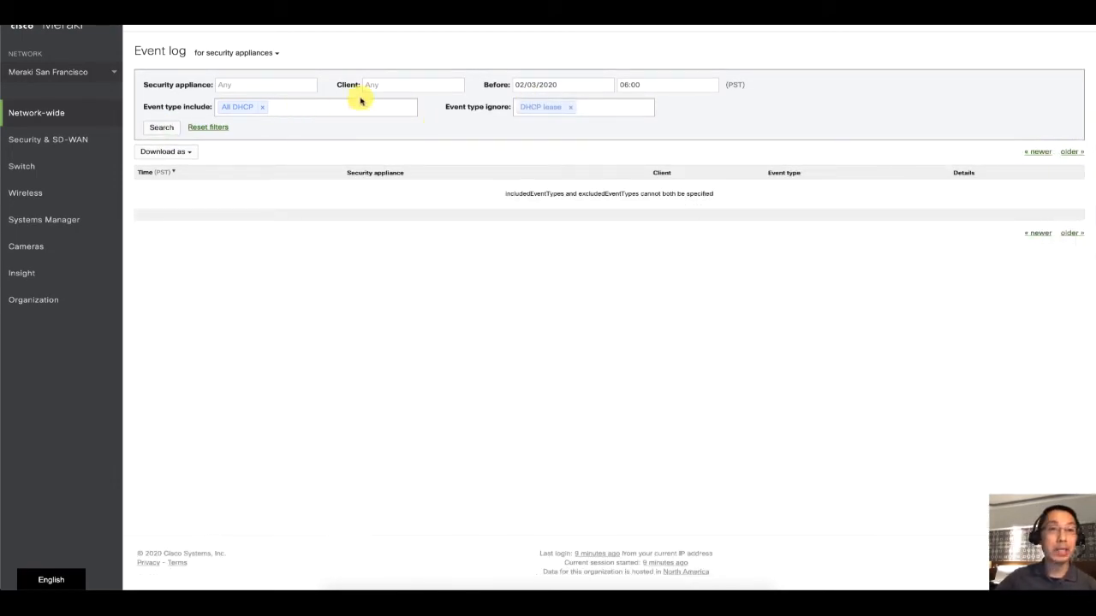
left_click(414, 84)
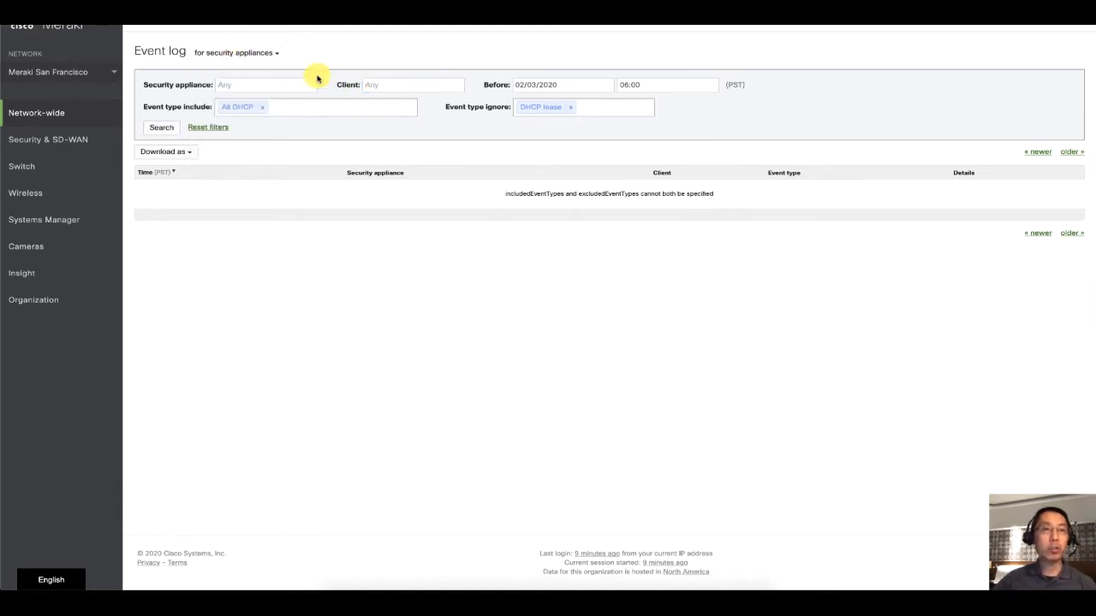
left_click(265, 84)
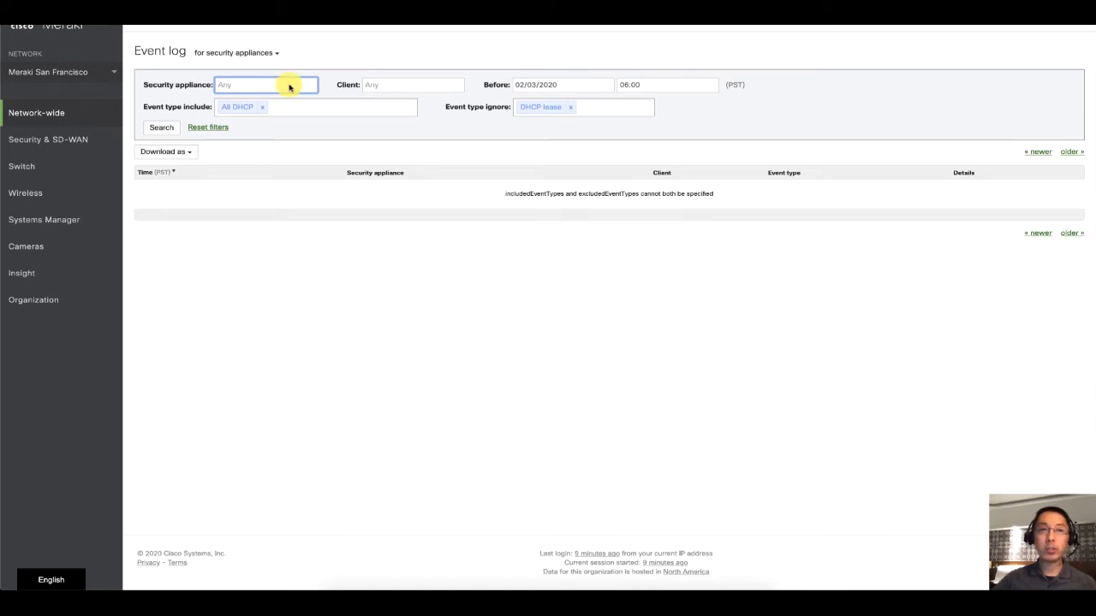
left_click(164, 151)
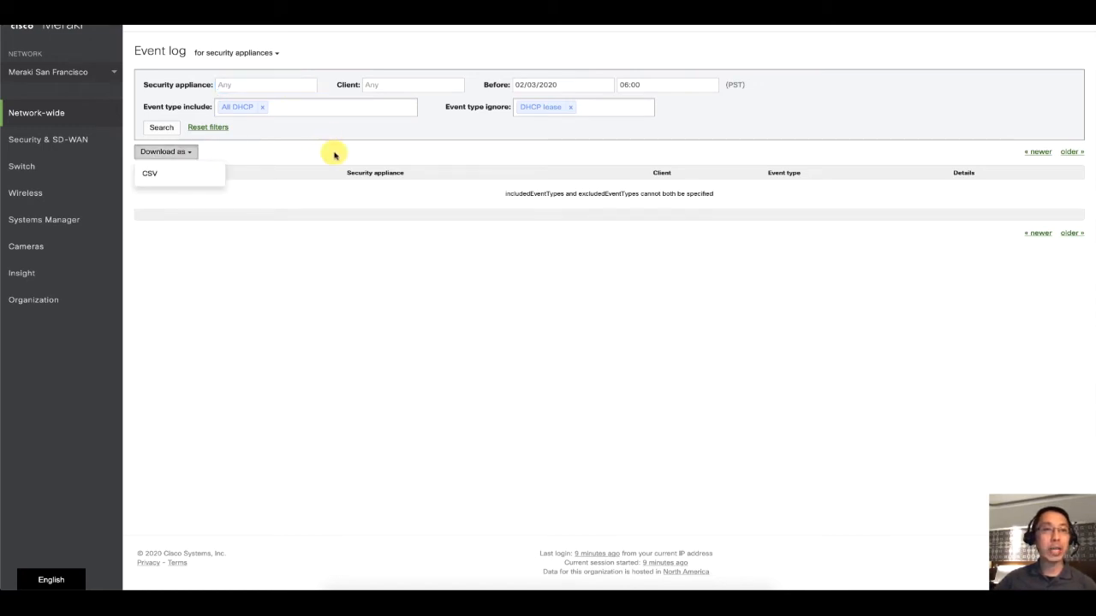
mouse_move(385, 144)
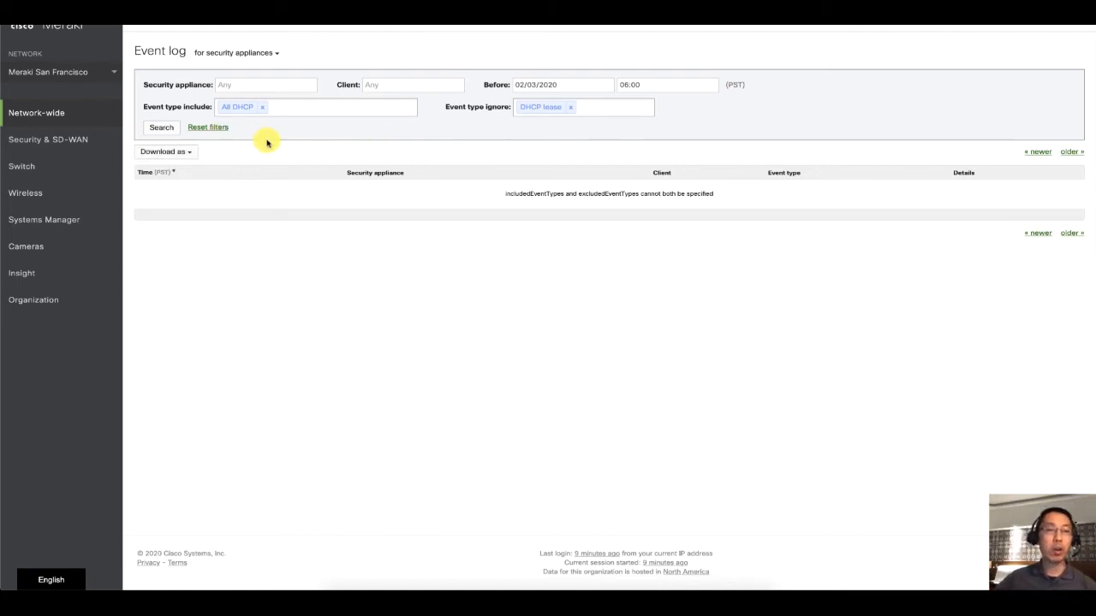
Step: Show the General settings' Reporting section with the syslog servers table and roles
left_click(36, 113)
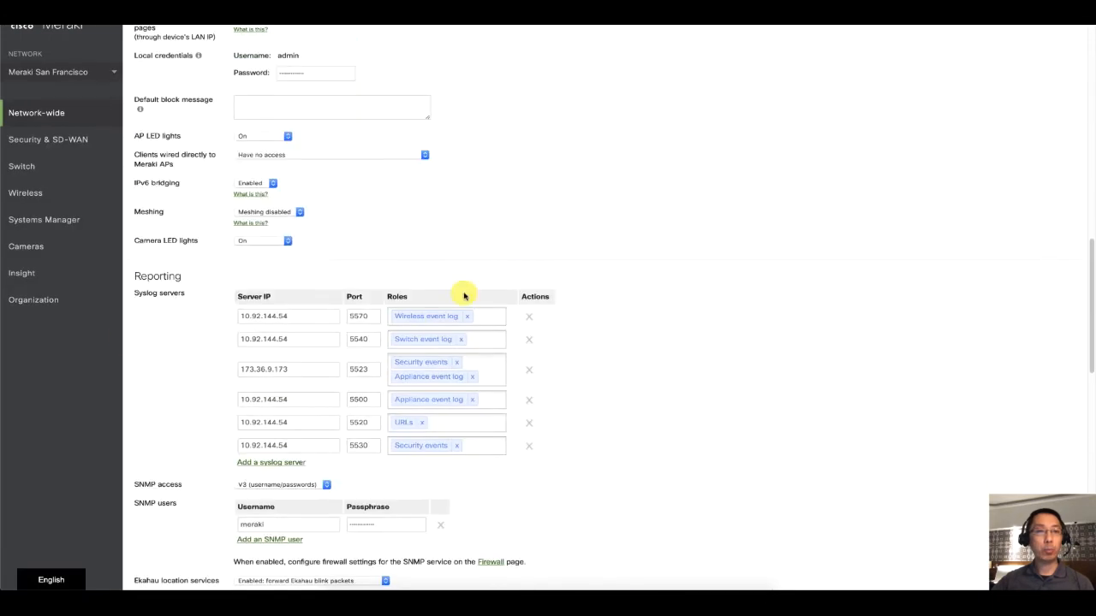
scroll("down", 3)
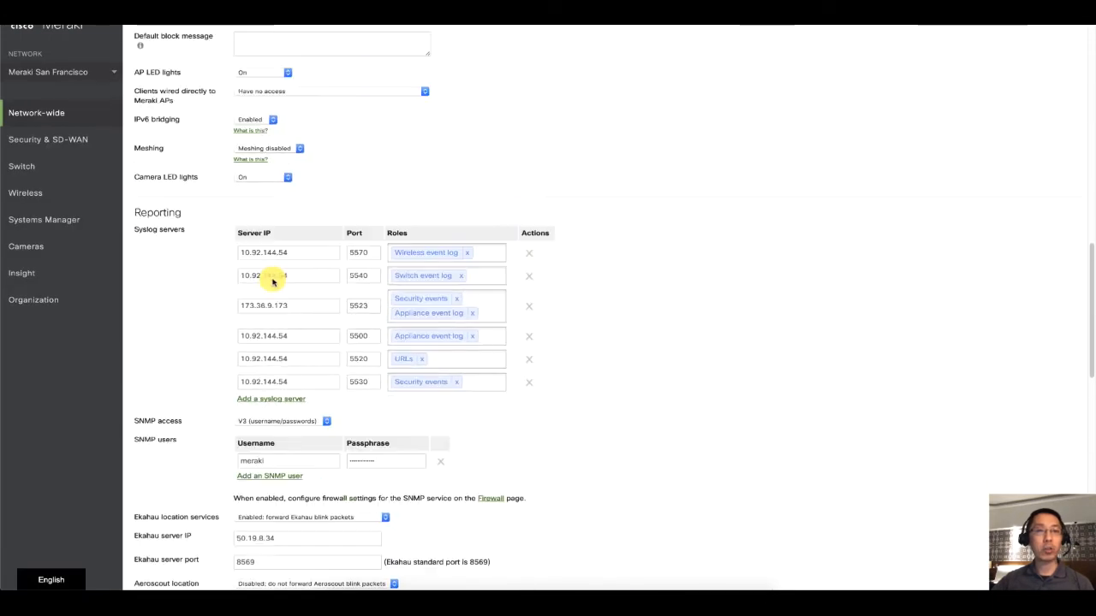